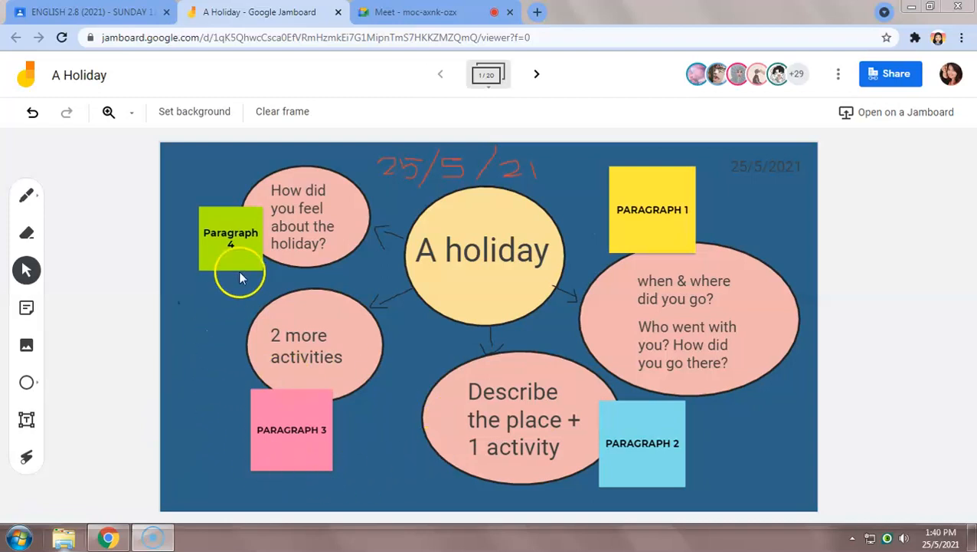
{"action": "mouse_move", "coordinate": [398, 394]}
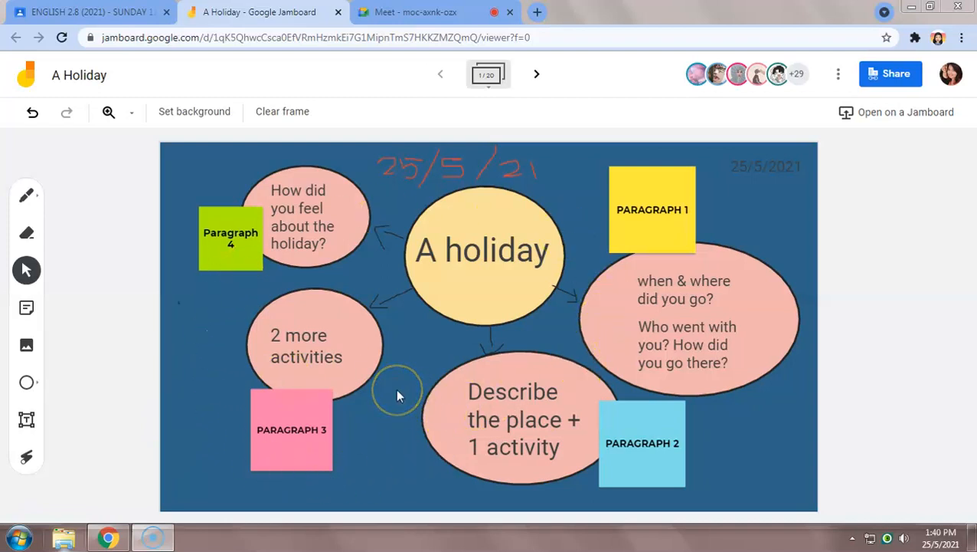
{"action": "mouse_move", "coordinate": [586, 287]}
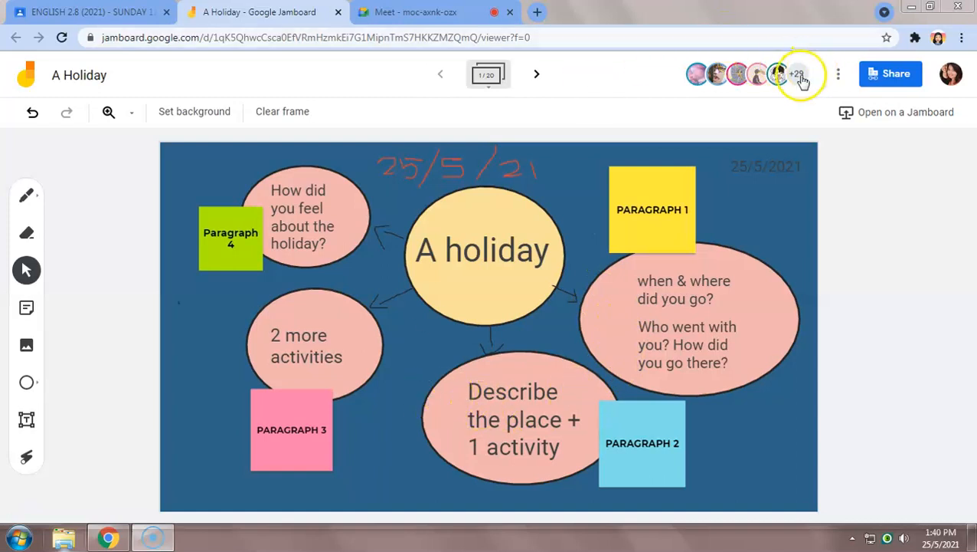
{"action": "mouse_move", "coordinate": [774, 222]}
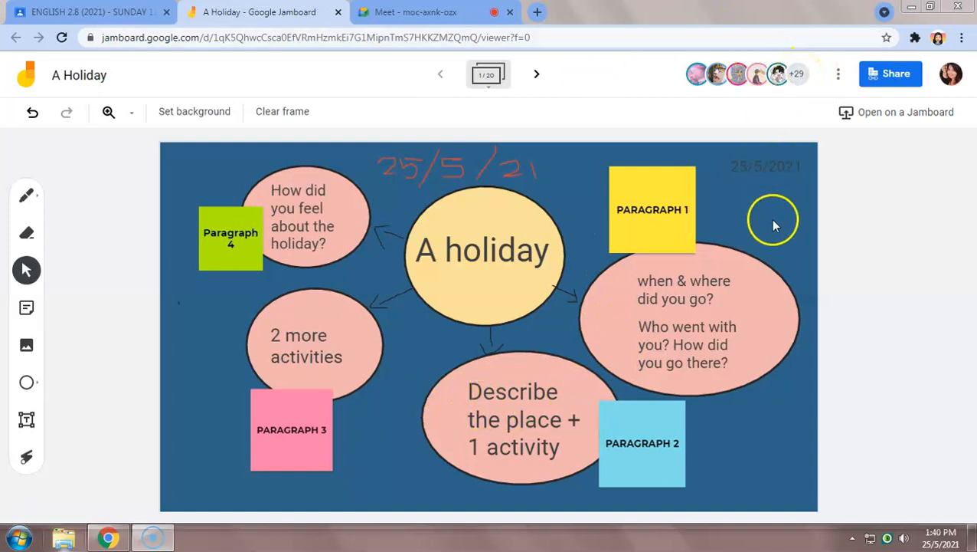
{"action": "mouse_move", "coordinate": [808, 83]}
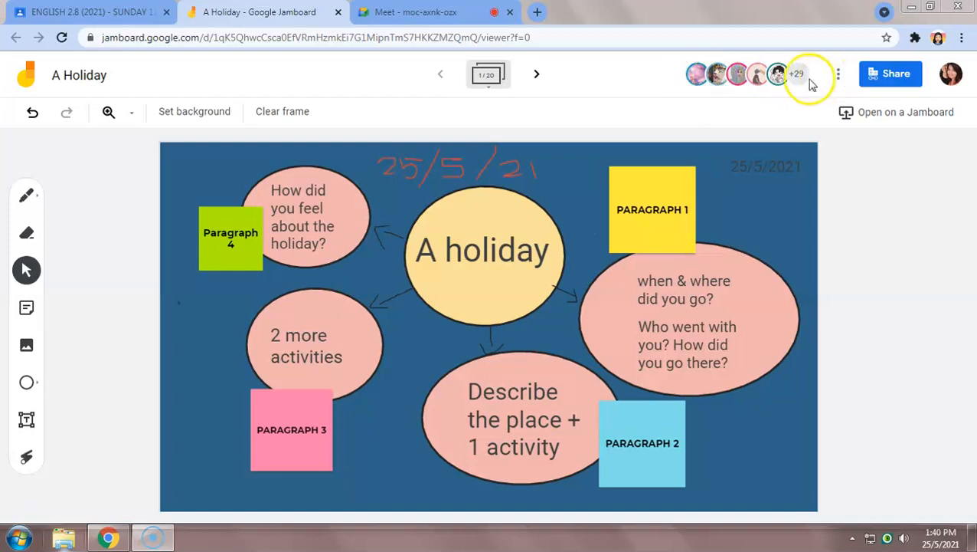
Check the list of everyone viewing the board, then close it
{"action": "left_click", "coordinate": [797, 73]}
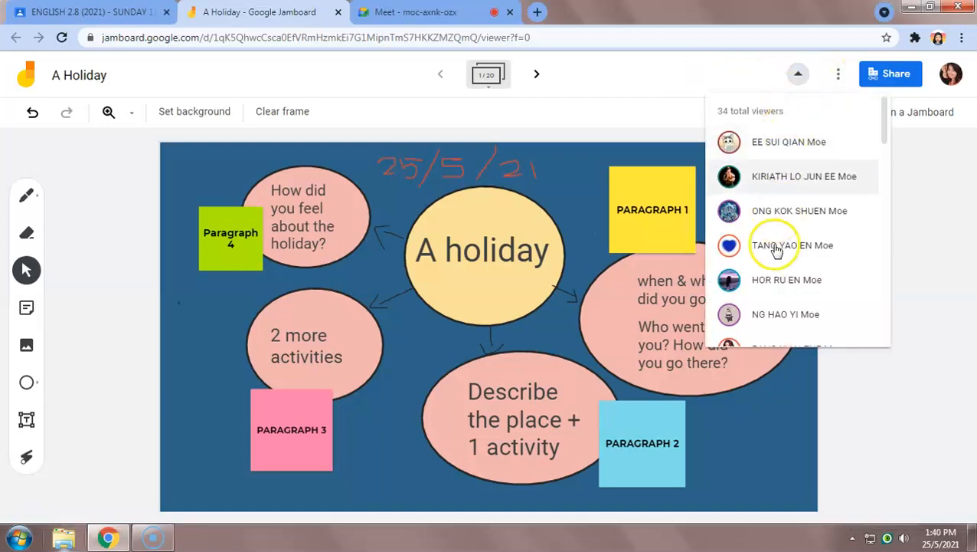
{"action": "scroll", "scroll_direction": "down", "scroll_amount": 3}
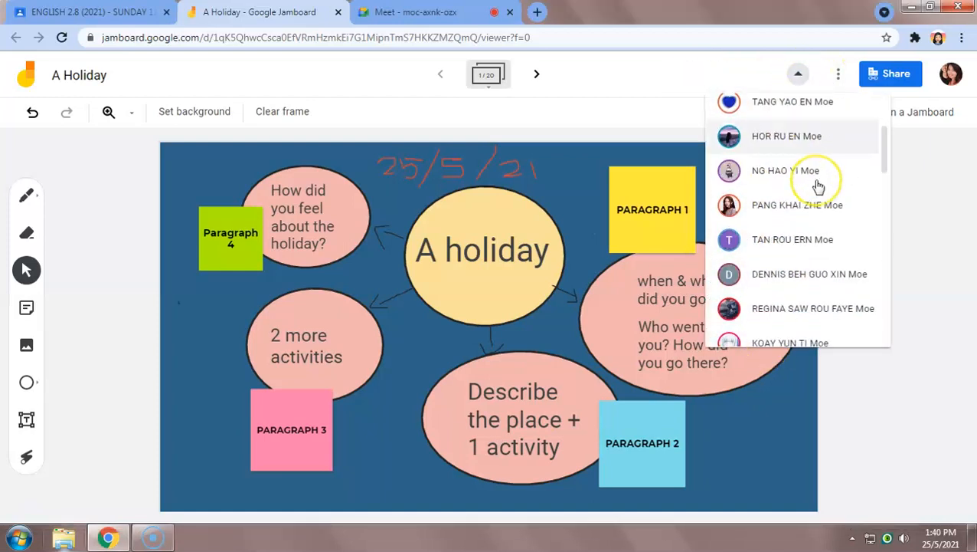
{"action": "left_click", "coordinate": [798, 74]}
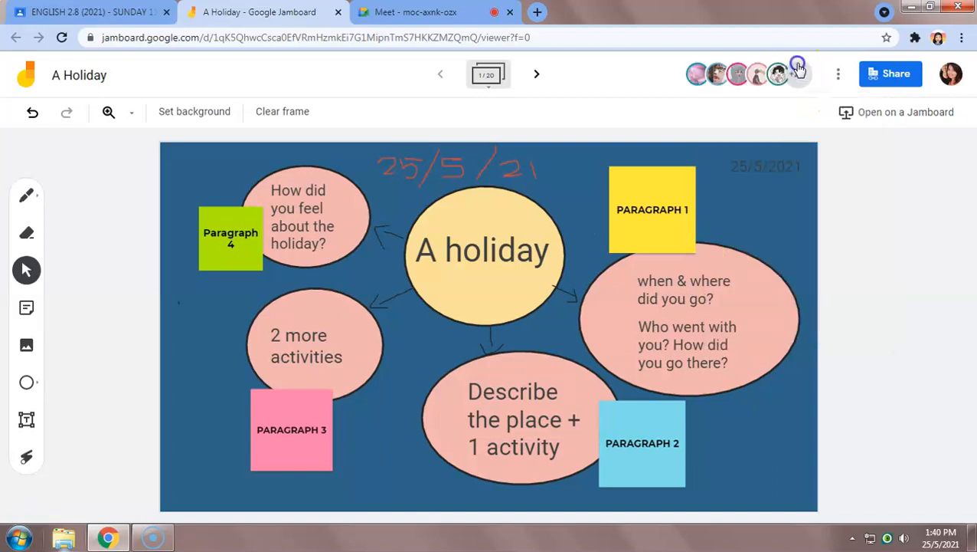
{"action": "mouse_move", "coordinate": [383, 374]}
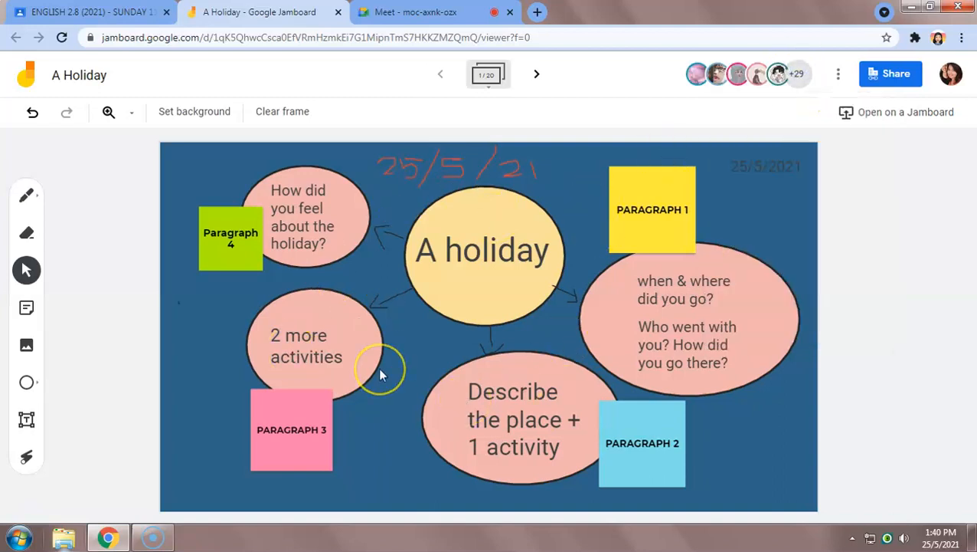
{"action": "mouse_move", "coordinate": [604, 288]}
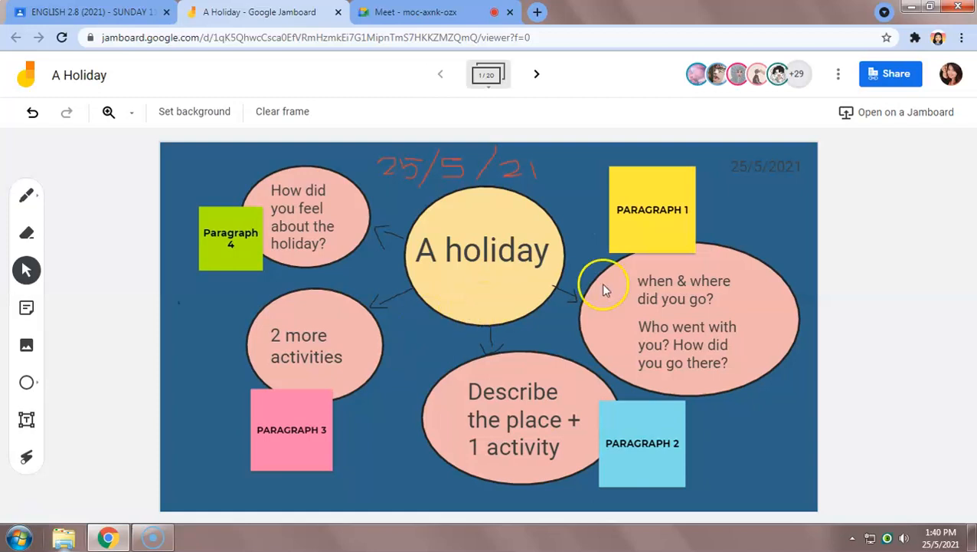
{"action": "mouse_move", "coordinate": [414, 387]}
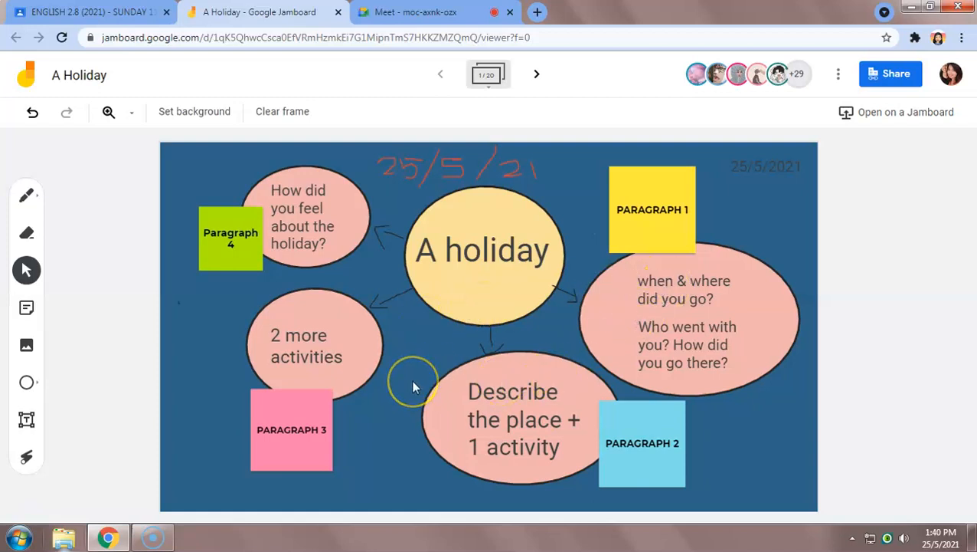
{"action": "mouse_move", "coordinate": [450, 272]}
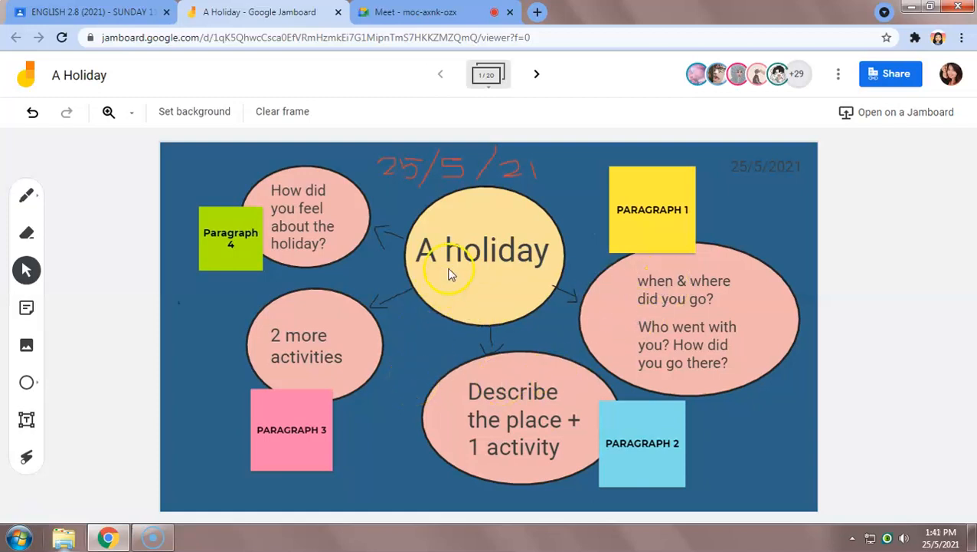
{"action": "mouse_move", "coordinate": [672, 245]}
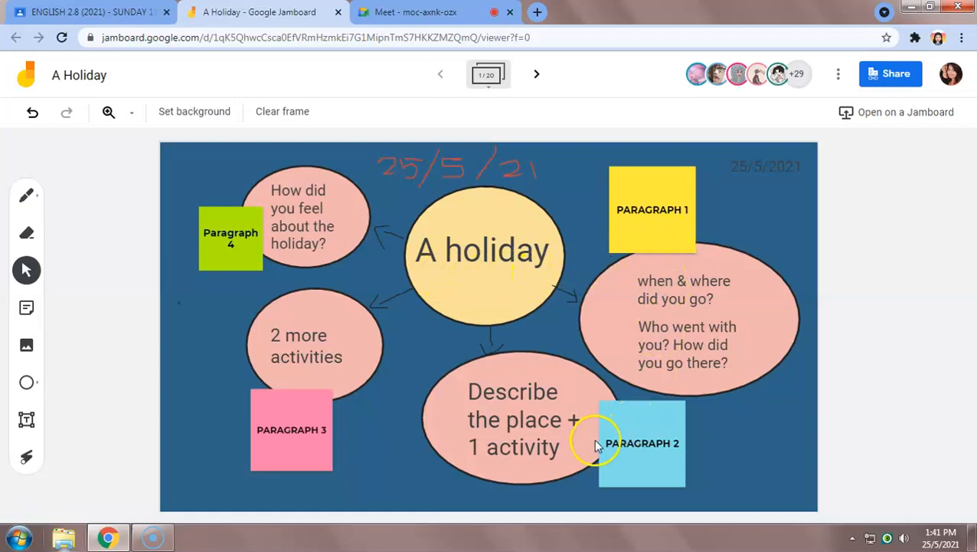
{"action": "mouse_move", "coordinate": [628, 352]}
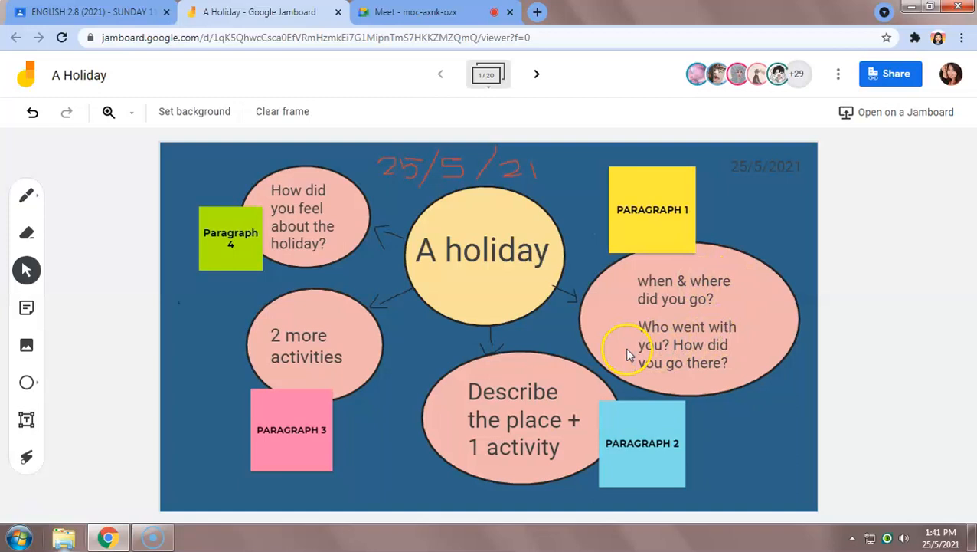
{"action": "mouse_move", "coordinate": [647, 351]}
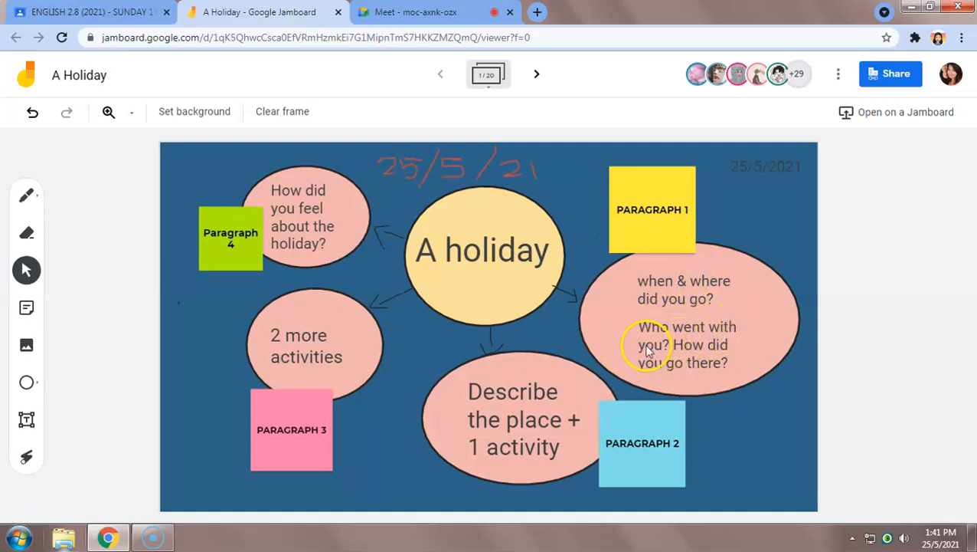
{"action": "mouse_move", "coordinate": [687, 370]}
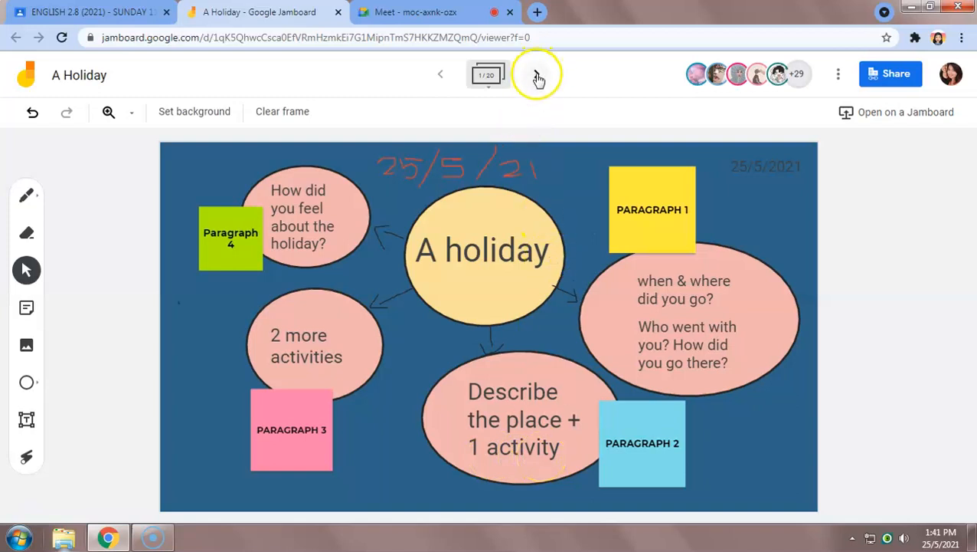
Review frames 2 and 3, including the students' feeling notes, then return to frame 1
{"action": "left_click", "coordinate": [537, 74]}
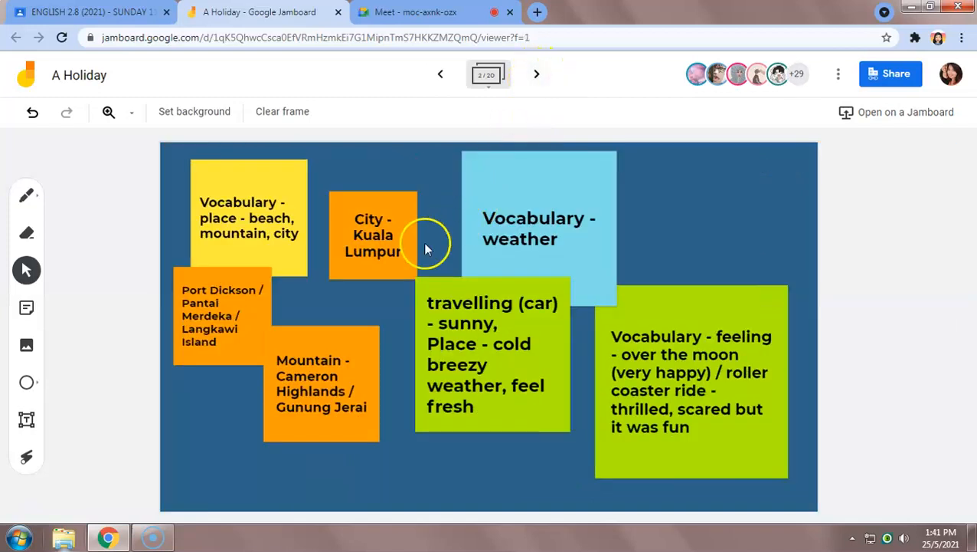
{"action": "mouse_move", "coordinate": [257, 360]}
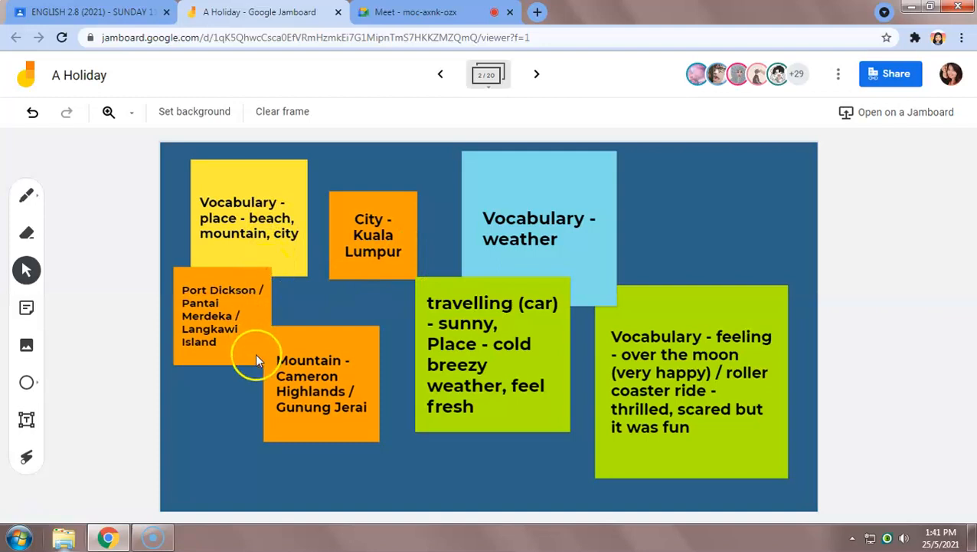
{"action": "mouse_move", "coordinate": [553, 166]}
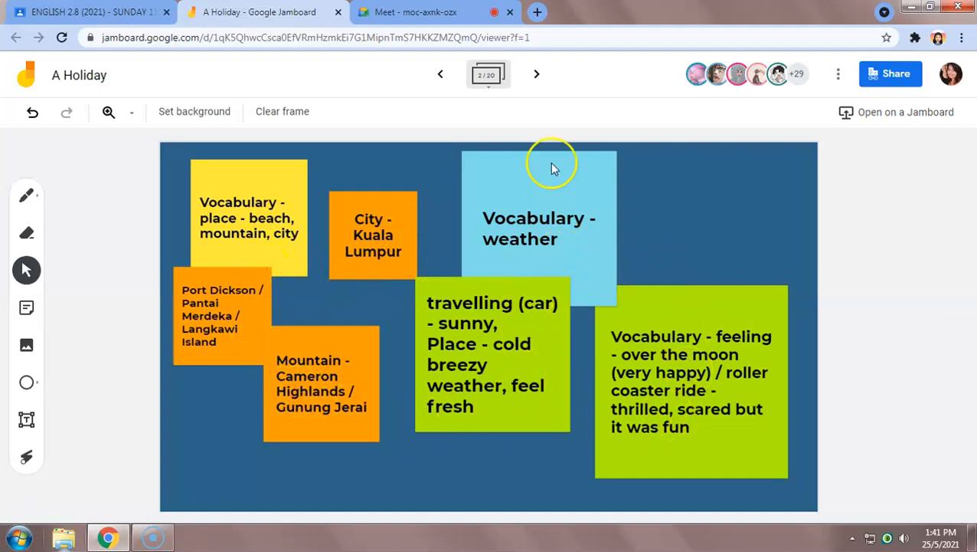
{"action": "left_click", "coordinate": [537, 73]}
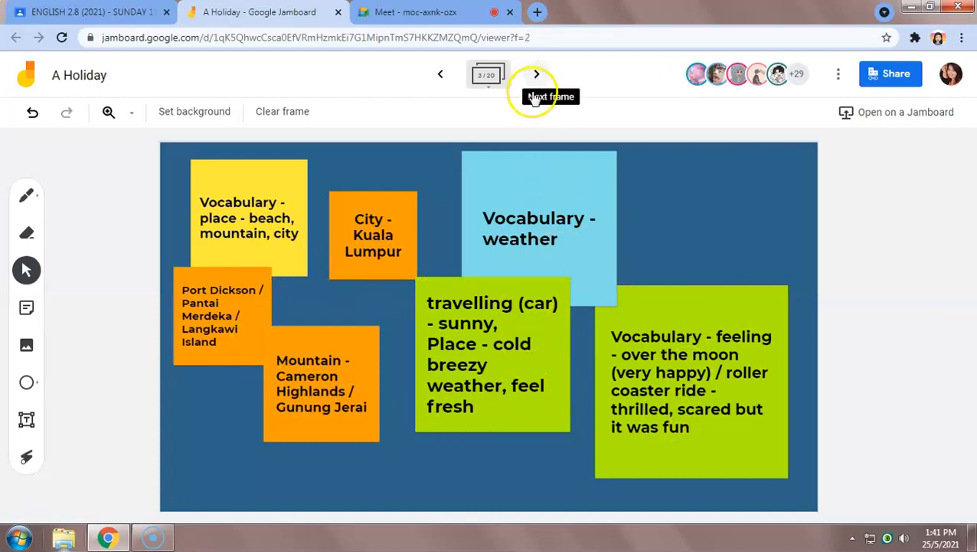
{"action": "left_click", "coordinate": [536, 74]}
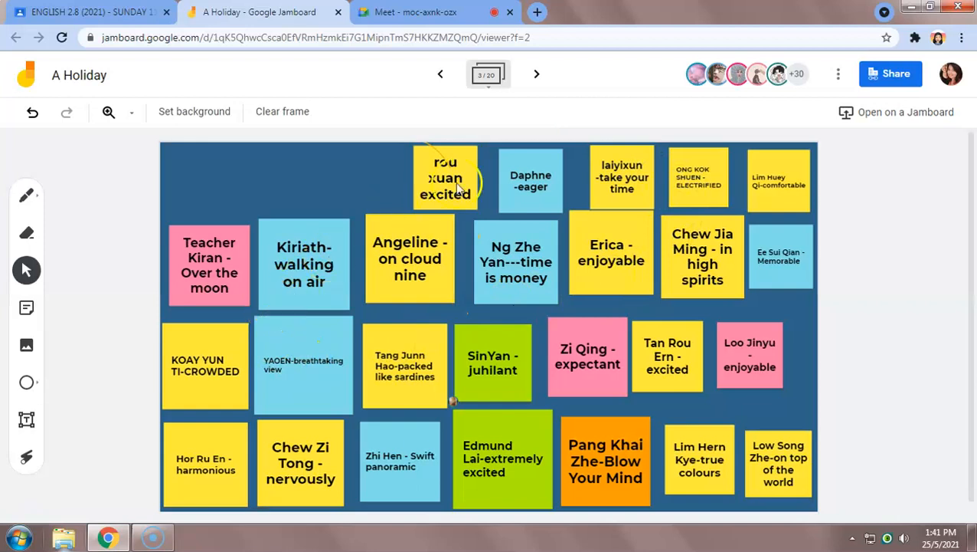
{"action": "mouse_move", "coordinate": [537, 74]}
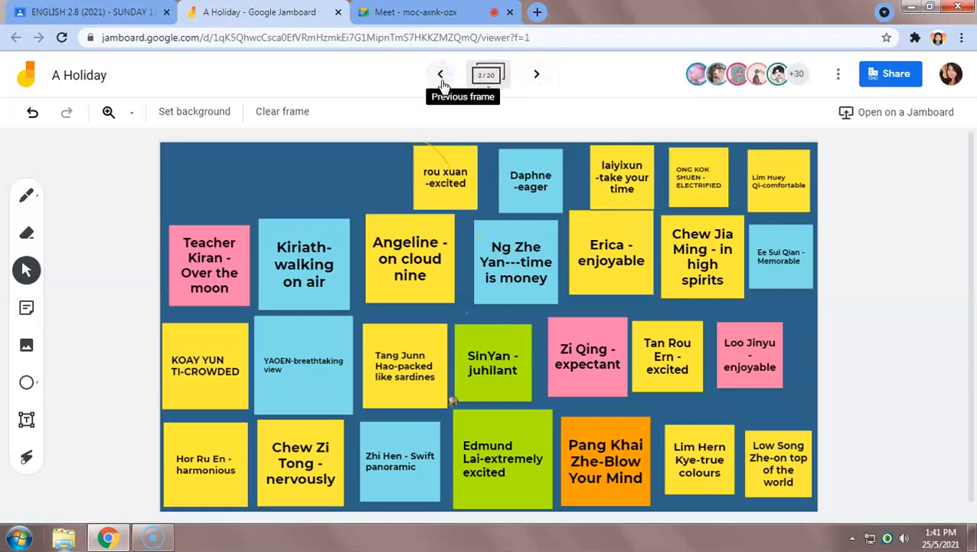
{"action": "left_click", "coordinate": [441, 74]}
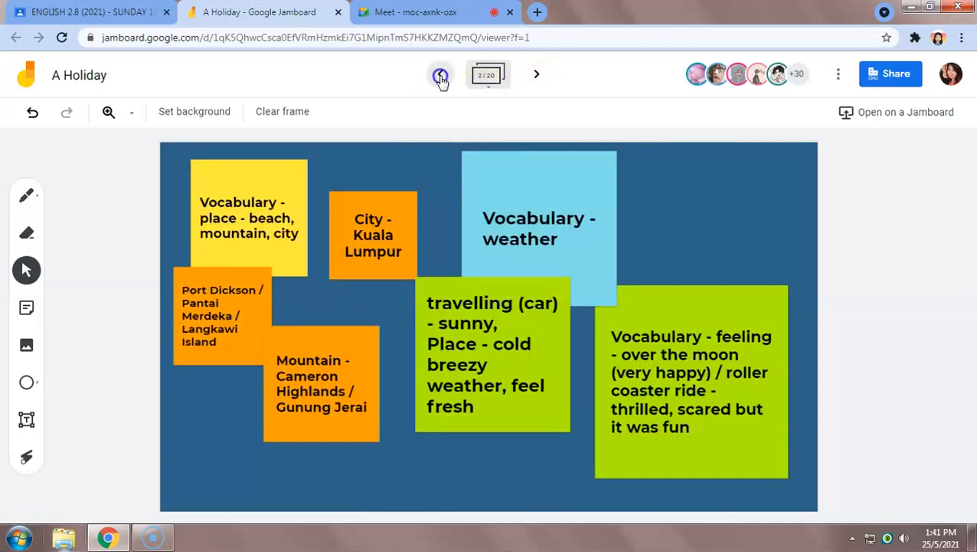
{"action": "left_click", "coordinate": [441, 73]}
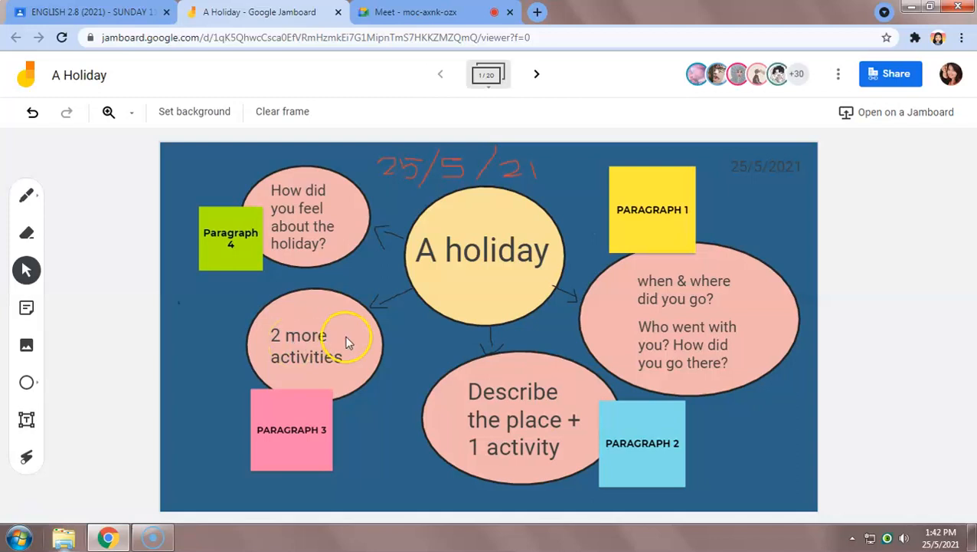
{"action": "mouse_move", "coordinate": [459, 173]}
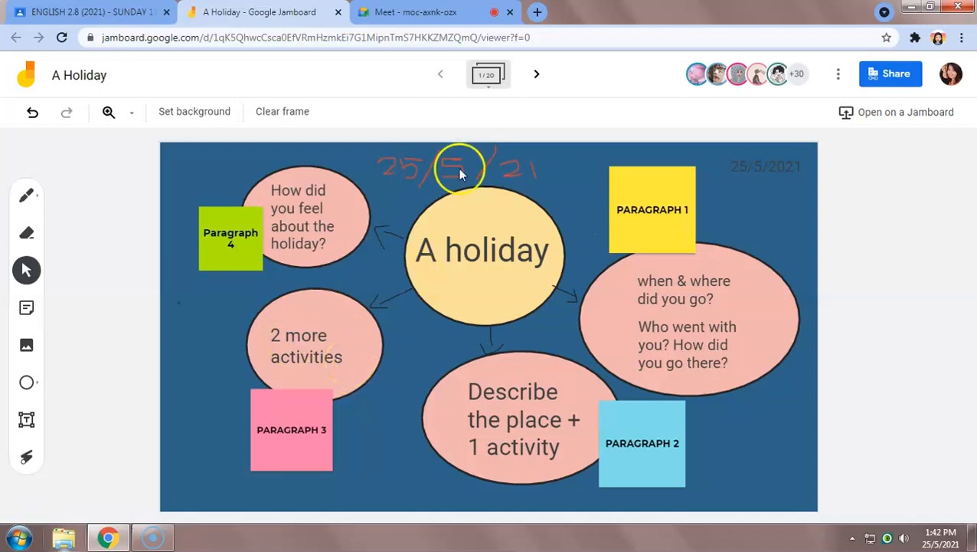
Advance past the vocabulary and feeling-notes frames to frame 4, 'Name + Place + 2 more activities'
{"action": "left_click", "coordinate": [536, 73]}
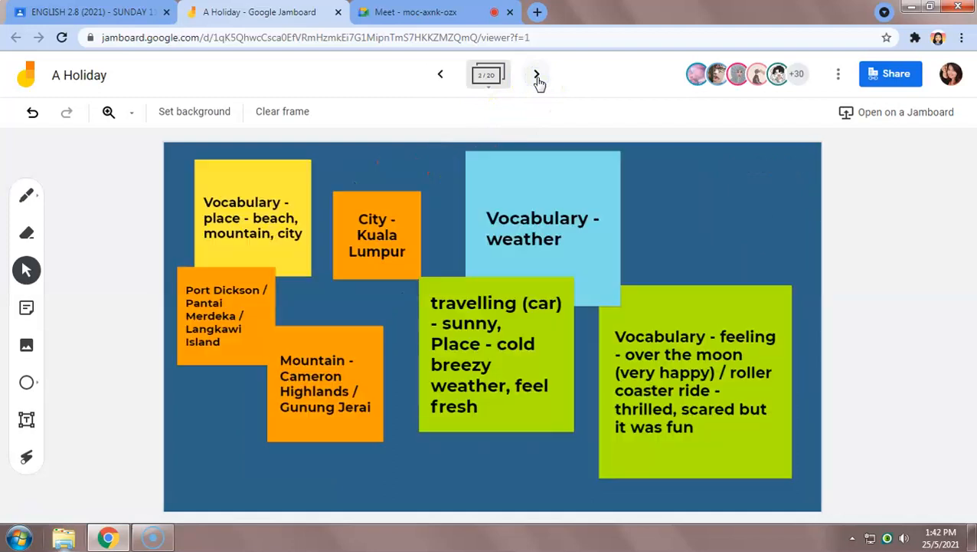
{"action": "left_click", "coordinate": [537, 73]}
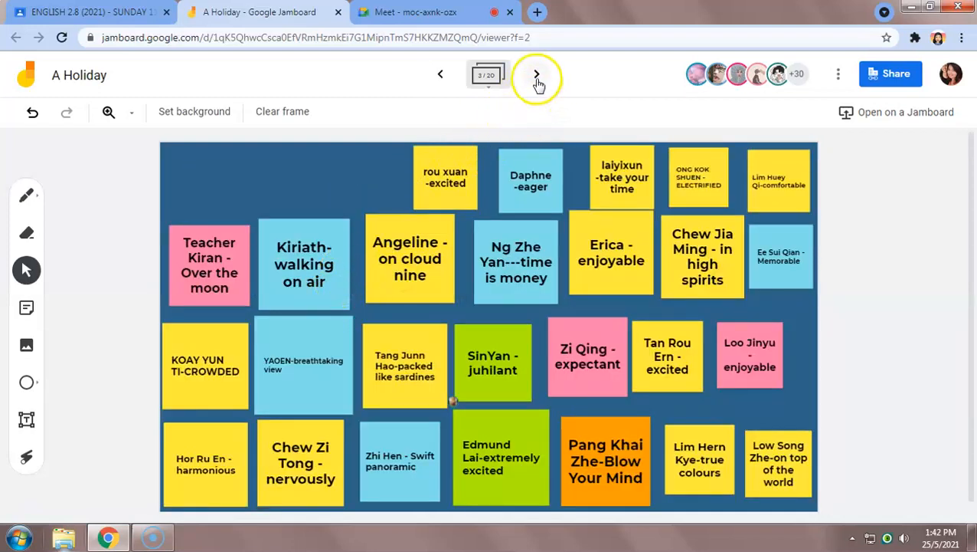
{"action": "left_click", "coordinate": [536, 75]}
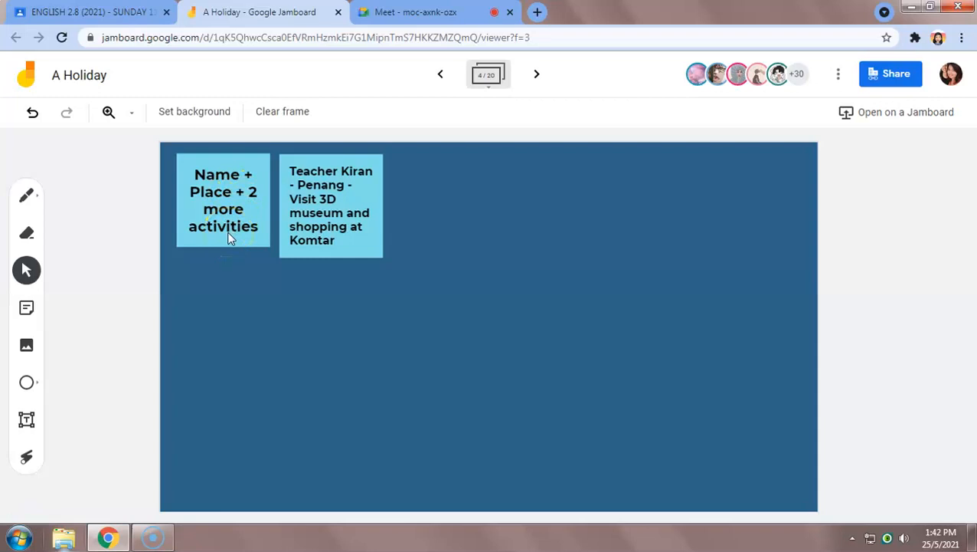
{"action": "mouse_move", "coordinate": [287, 180]}
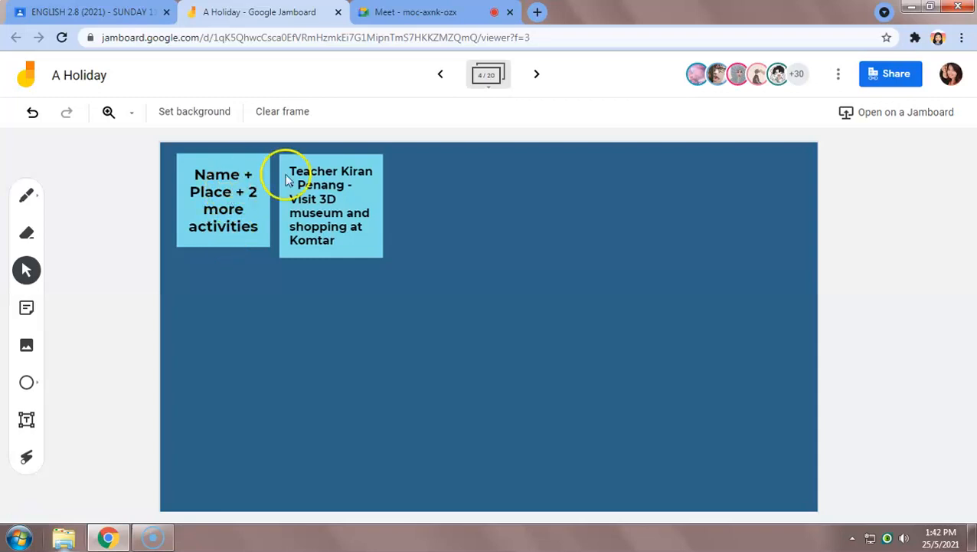
{"action": "mouse_move", "coordinate": [349, 180]}
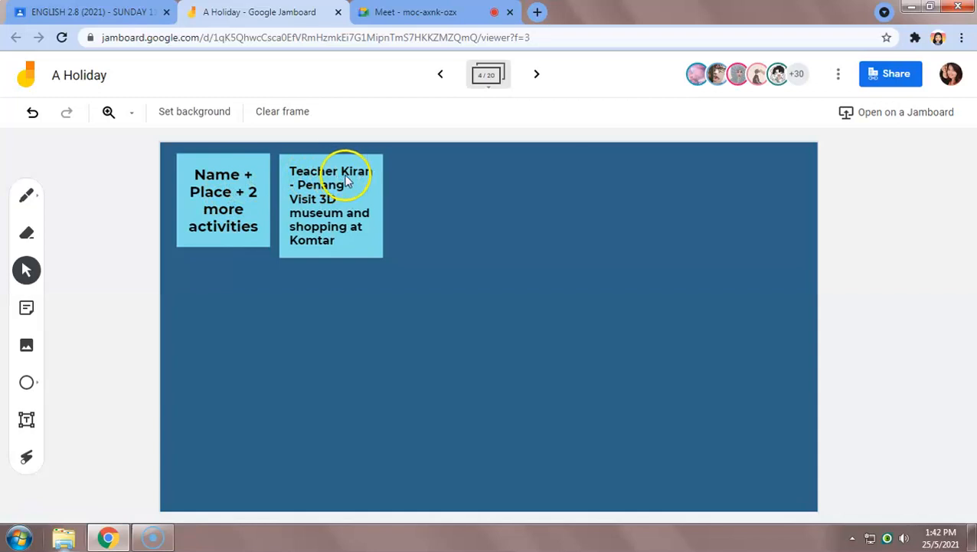
{"action": "mouse_move", "coordinate": [360, 180]}
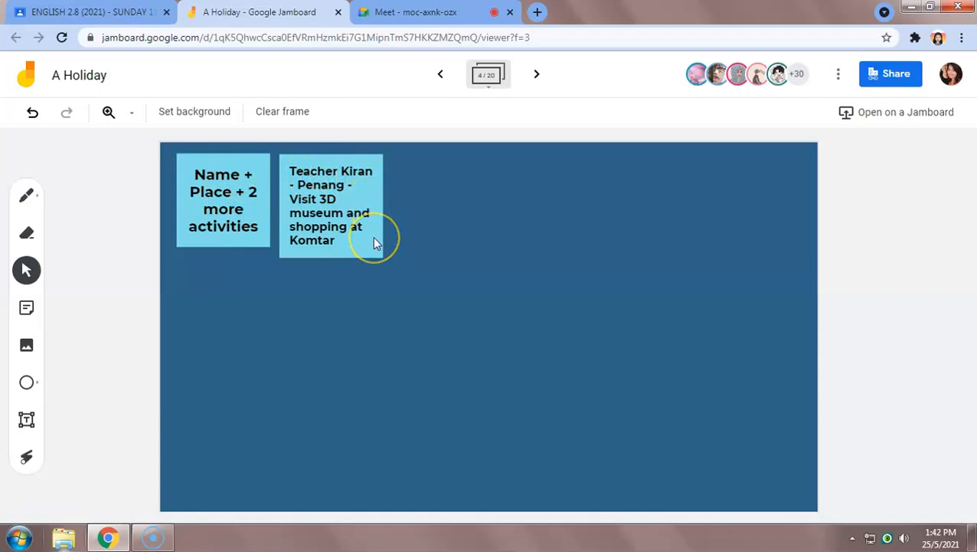
{"action": "mouse_move", "coordinate": [375, 247]}
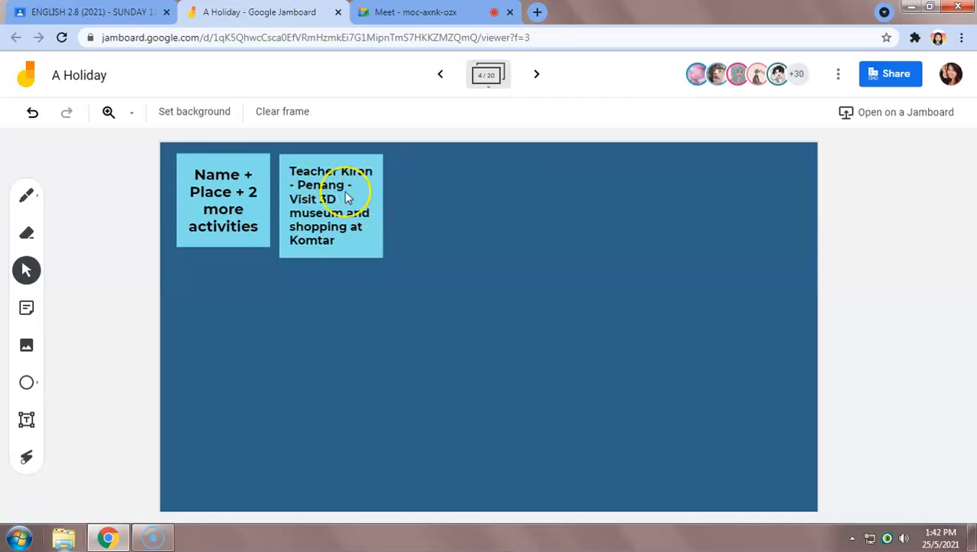
{"action": "mouse_move", "coordinate": [343, 241]}
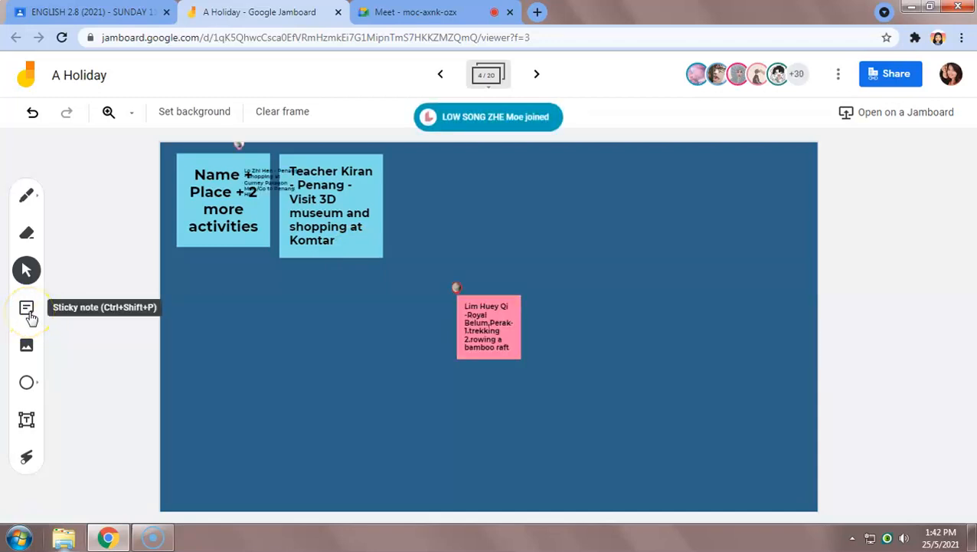
{"action": "mouse_move", "coordinate": [126, 421]}
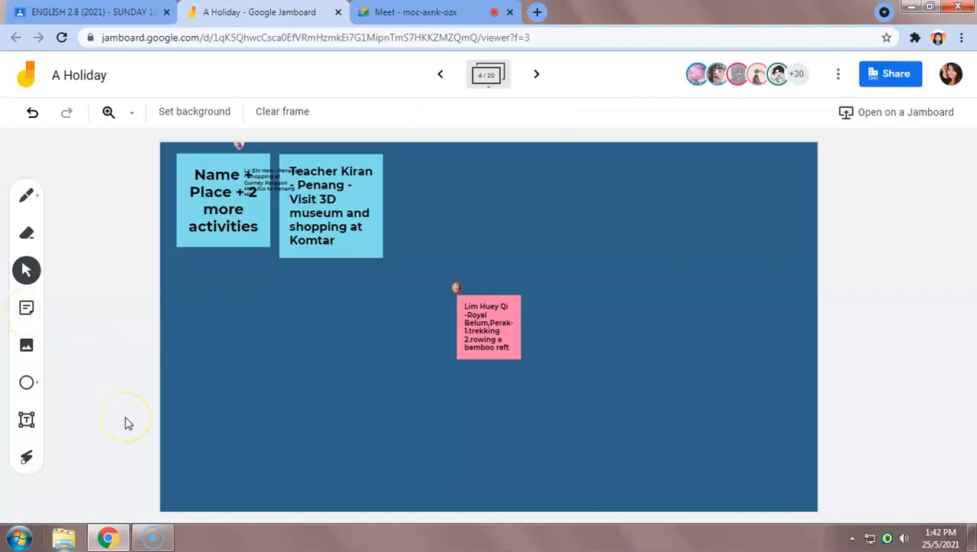
{"action": "mouse_move", "coordinate": [128, 424]}
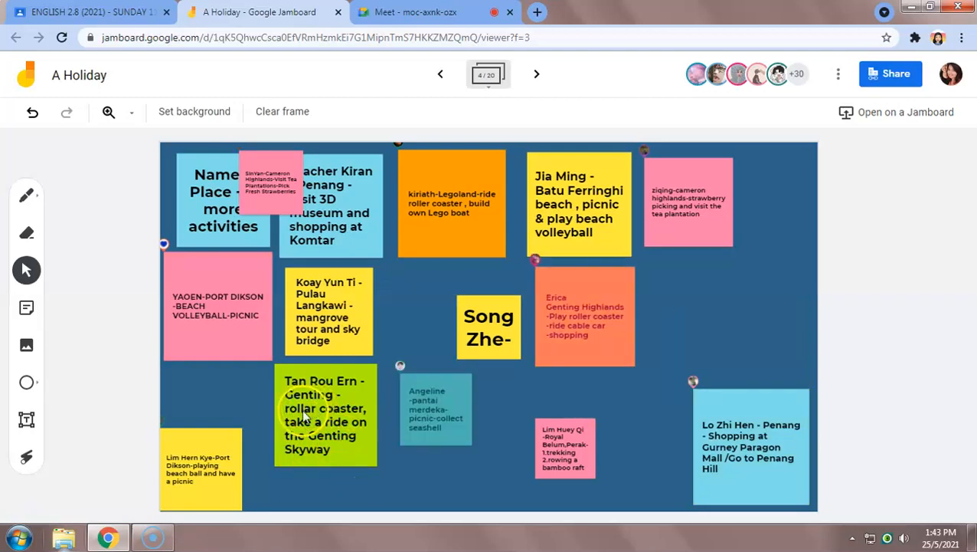
Drag two student sticky notes on frame 4 to tidy overlaps
{"action": "left_click_drag", "start_coordinate": [750, 444], "coordinate": [751, 310]}
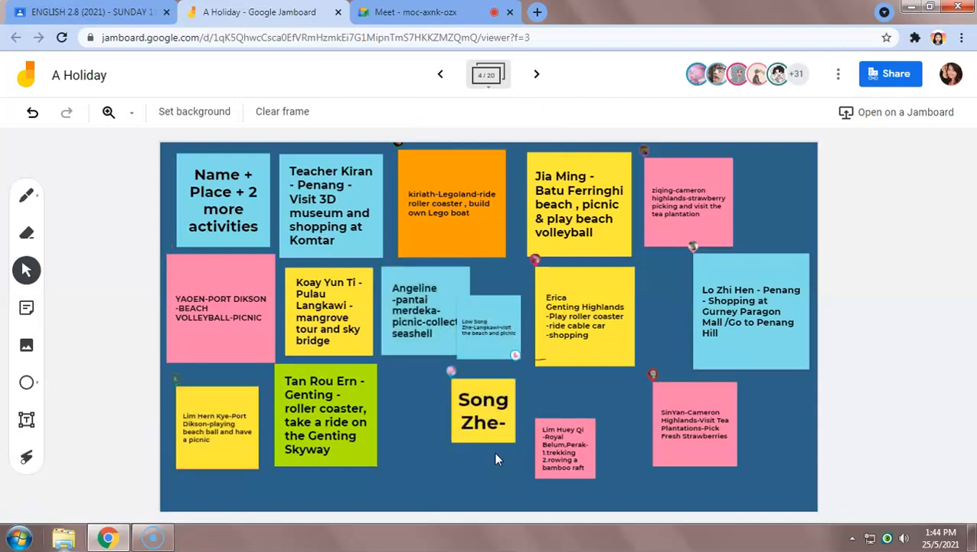
{"action": "left_click_drag", "start_coordinate": [483, 410], "coordinate": [425, 394]}
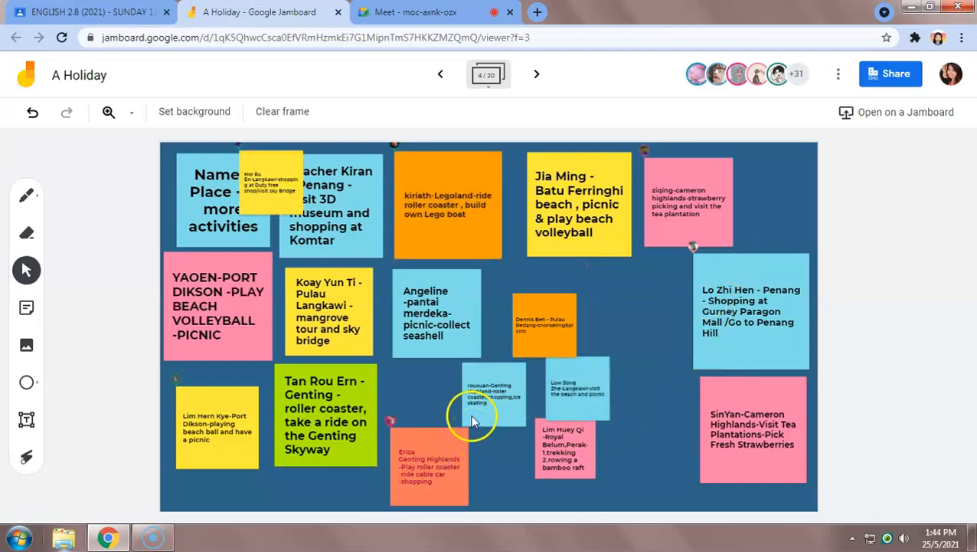
{"action": "mouse_move", "coordinate": [205, 493]}
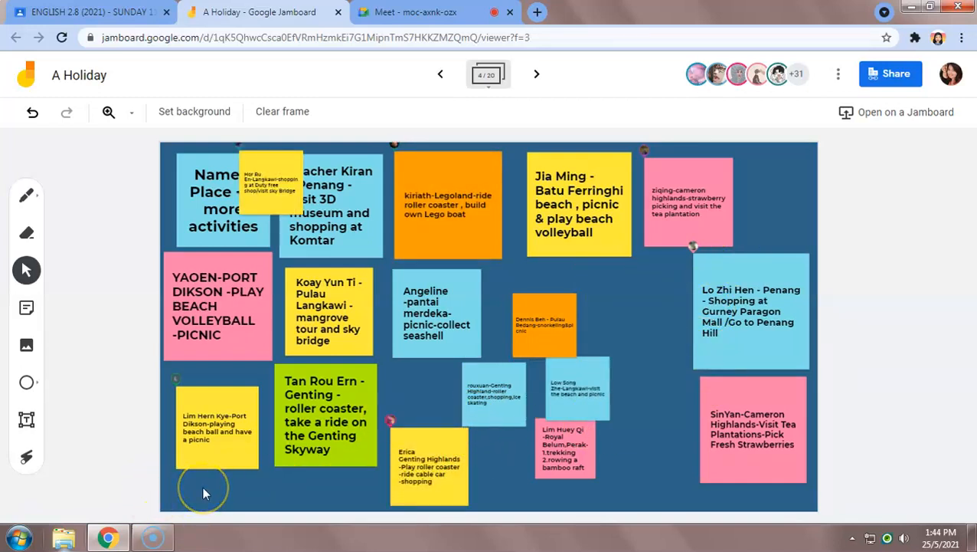